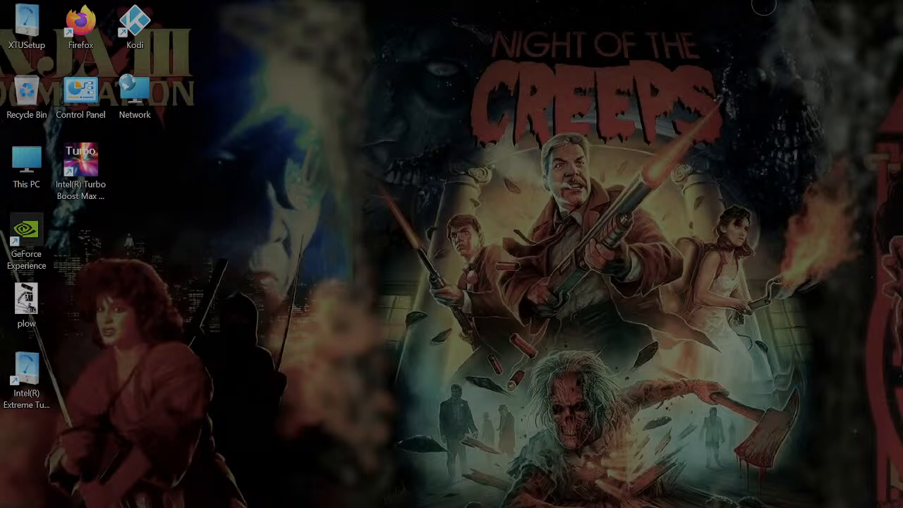
mouse_move(485, 440)
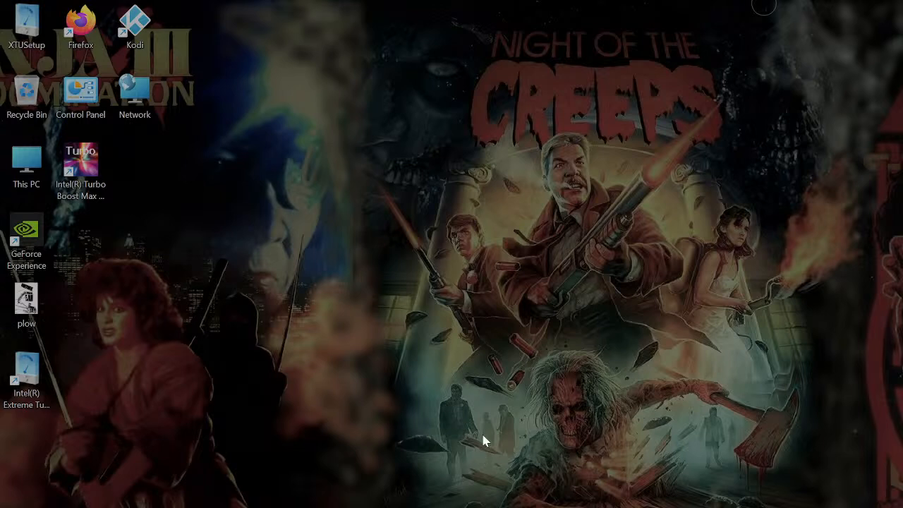
mouse_move(405, 372)
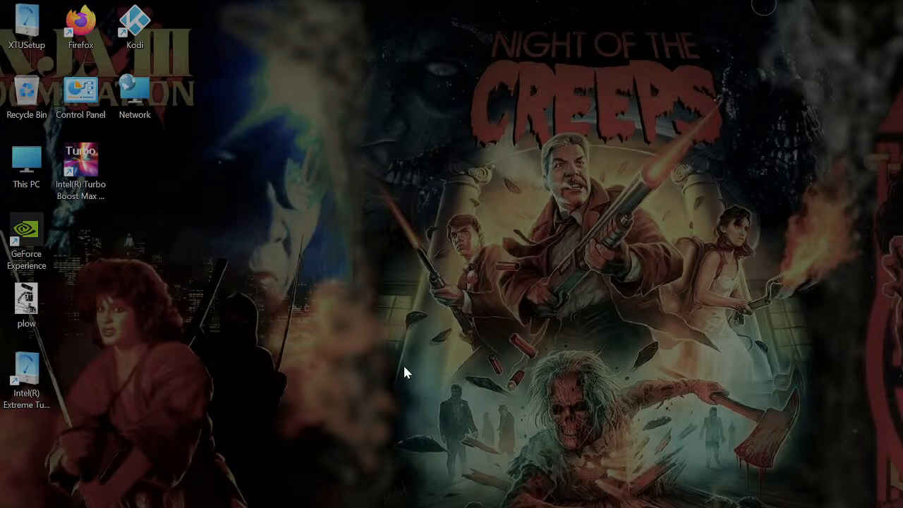
mouse_move(332, 278)
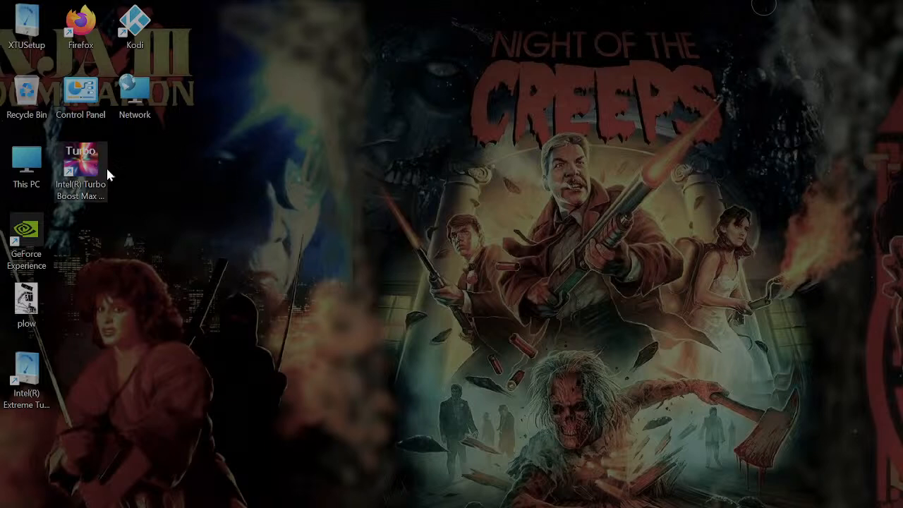
mouse_move(529, 458)
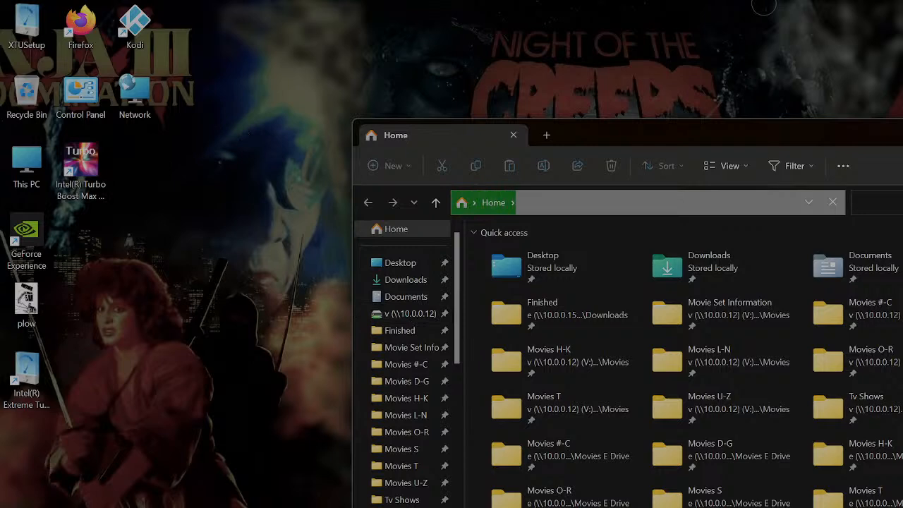
key(Super)
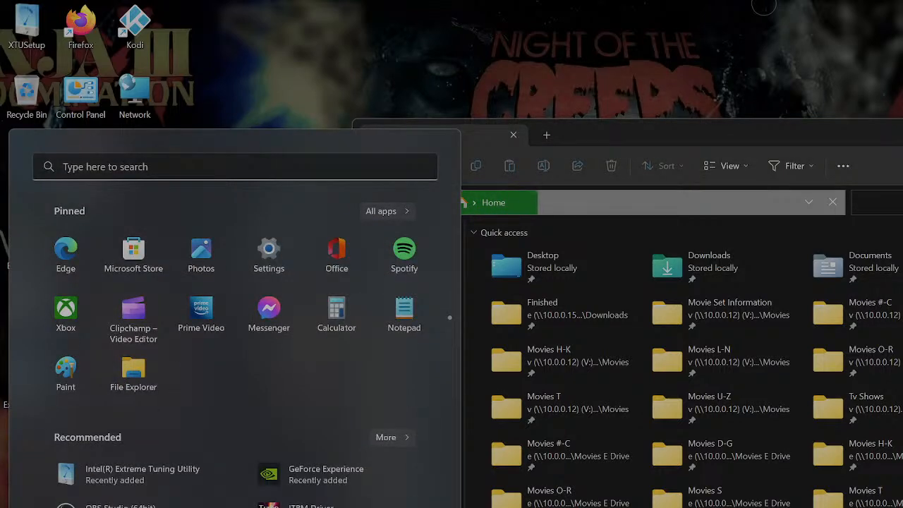
text(device Manager)
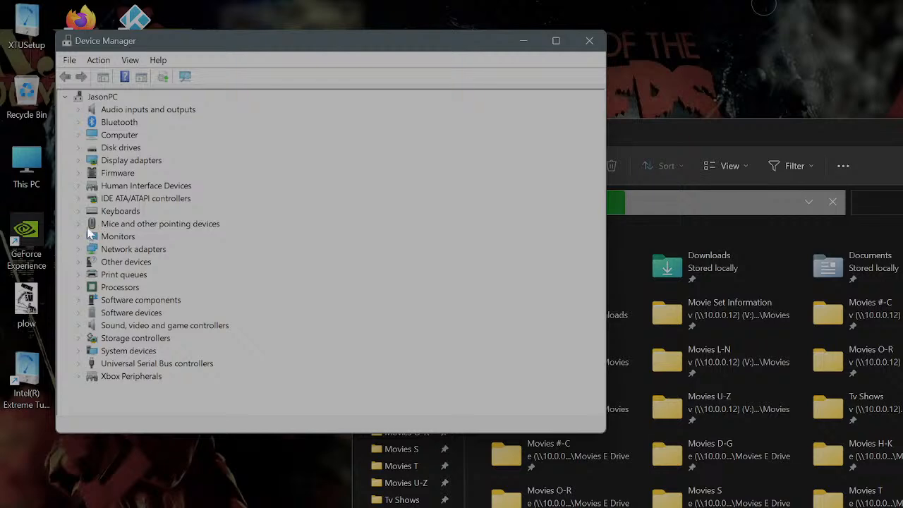
mouse_move(171, 71)
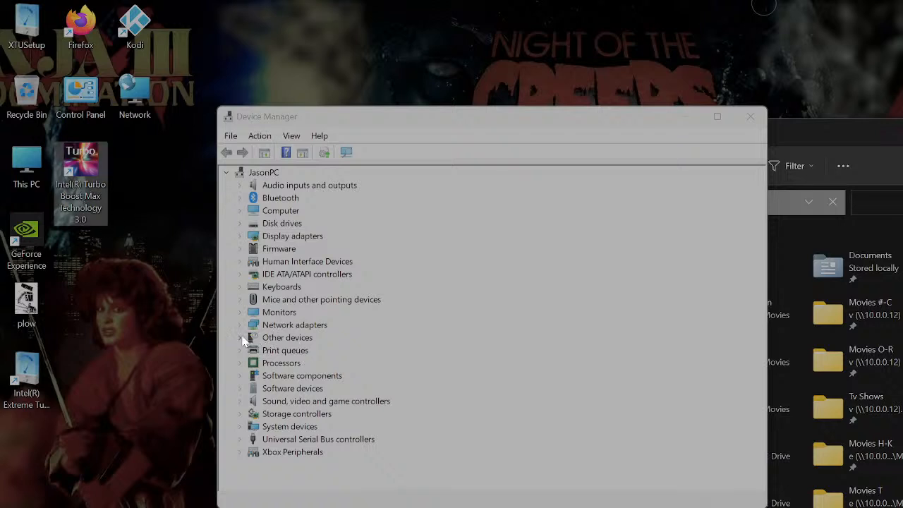
click(240, 337)
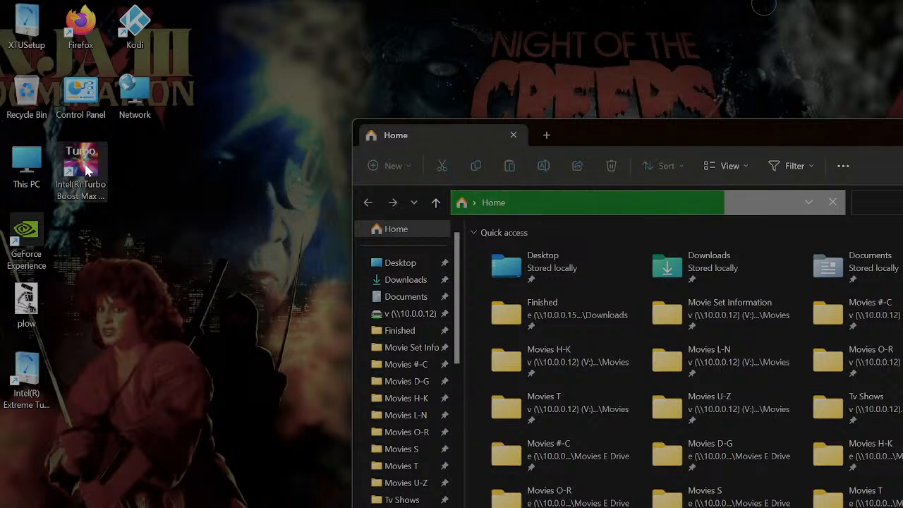
mouse_move(101, 174)
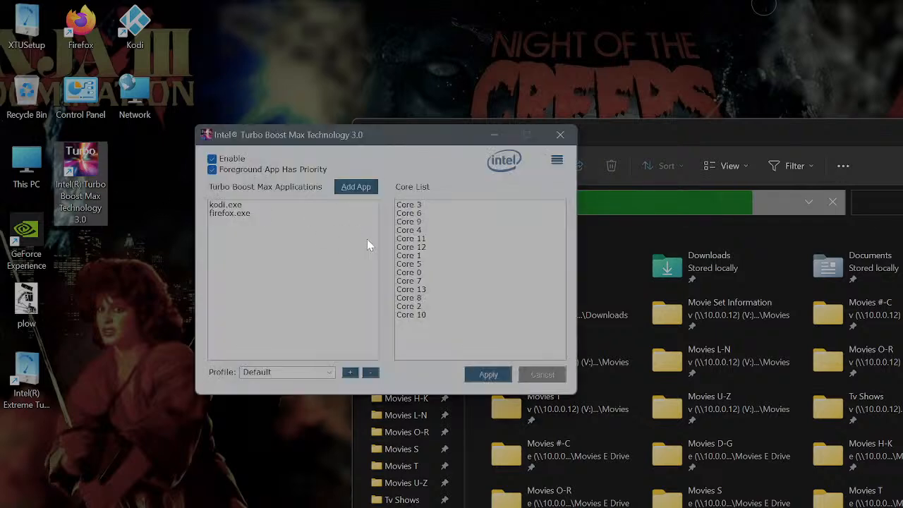
- Relaunch Turbo Boost Max 3.0 from its shortcut, select firefox.exe and open the hamburger menu
click(560, 134)
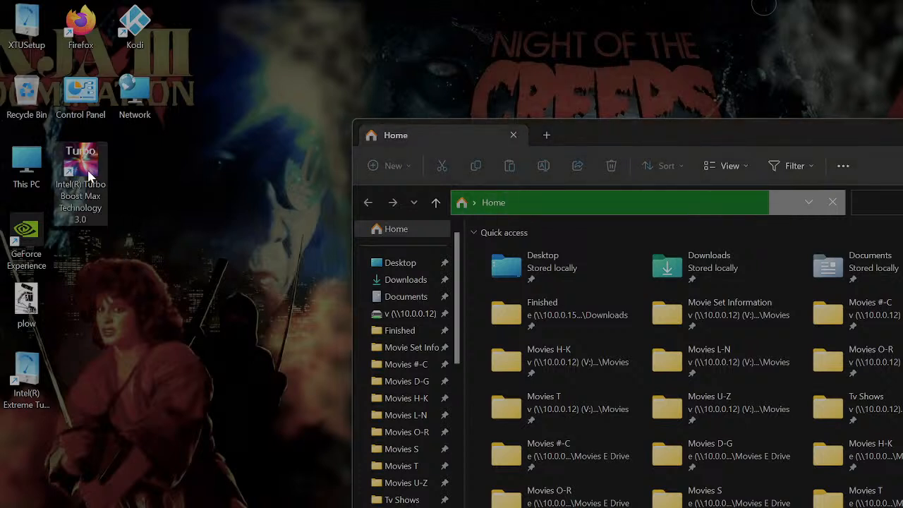
double_click(80, 173)
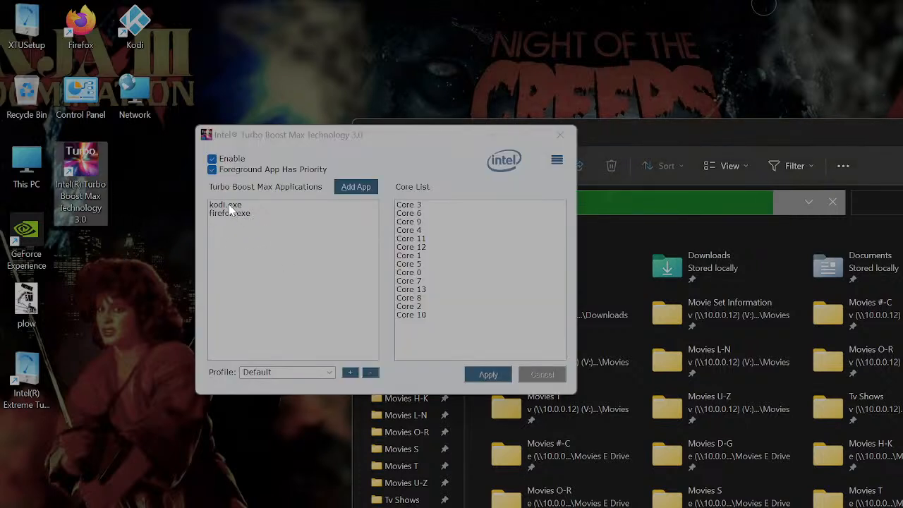
click(230, 212)
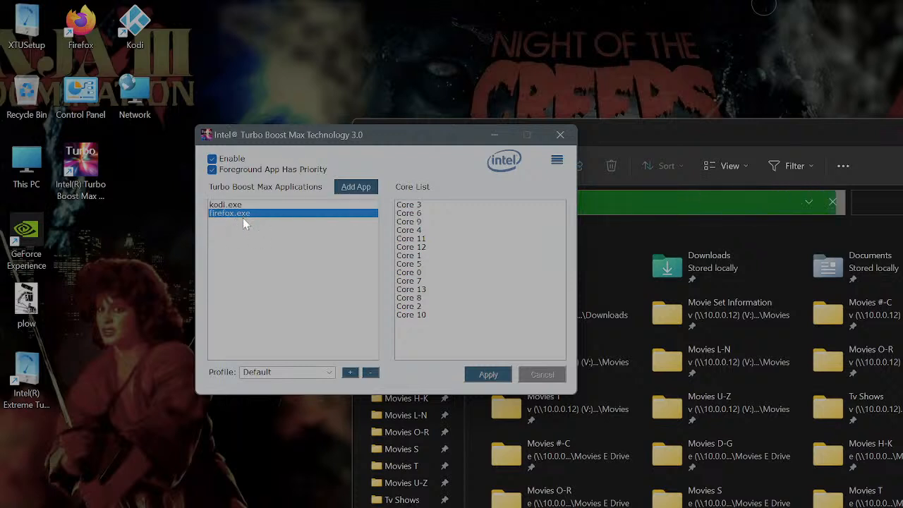
click(557, 161)
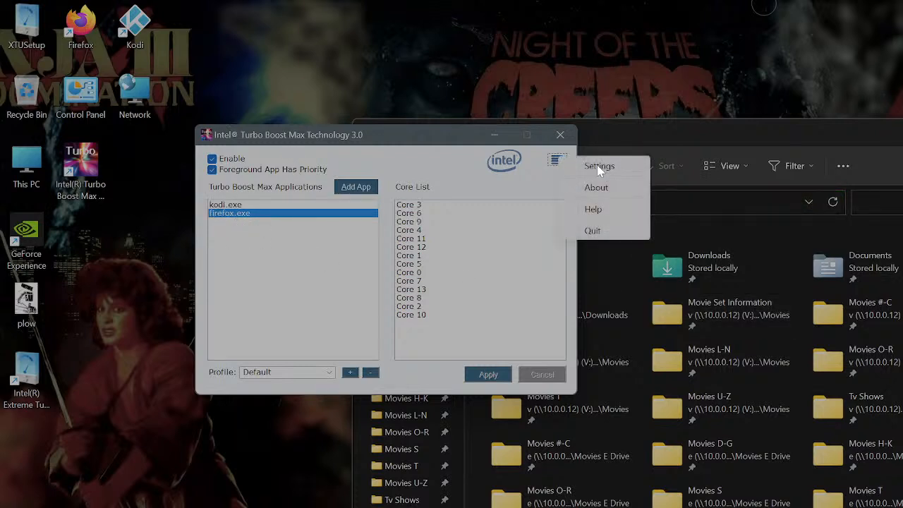
- Open Settings and choose 'Affinitize to all cores' under Advanced Settings
click(600, 166)
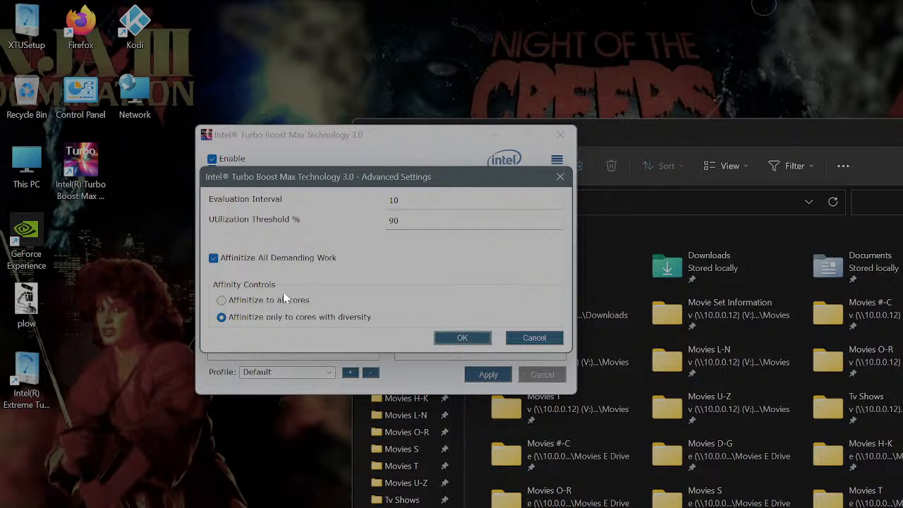
mouse_move(275, 270)
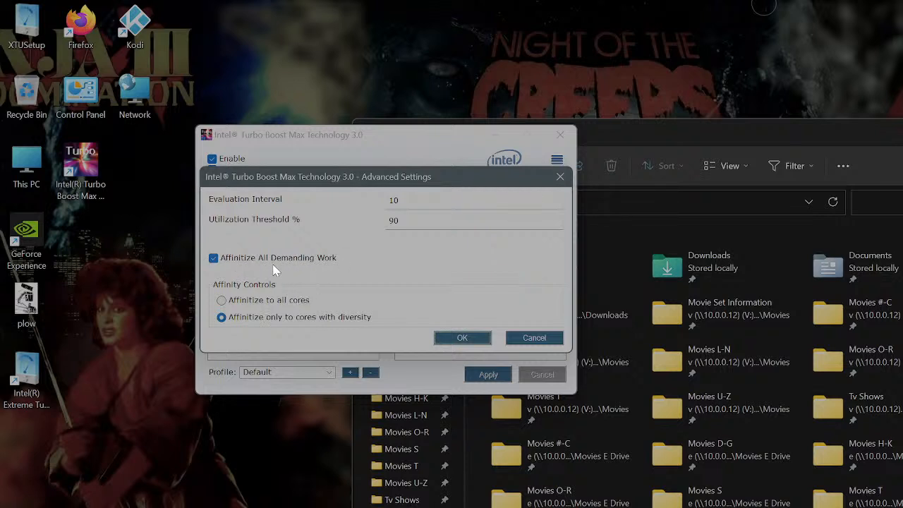
mouse_move(242, 304)
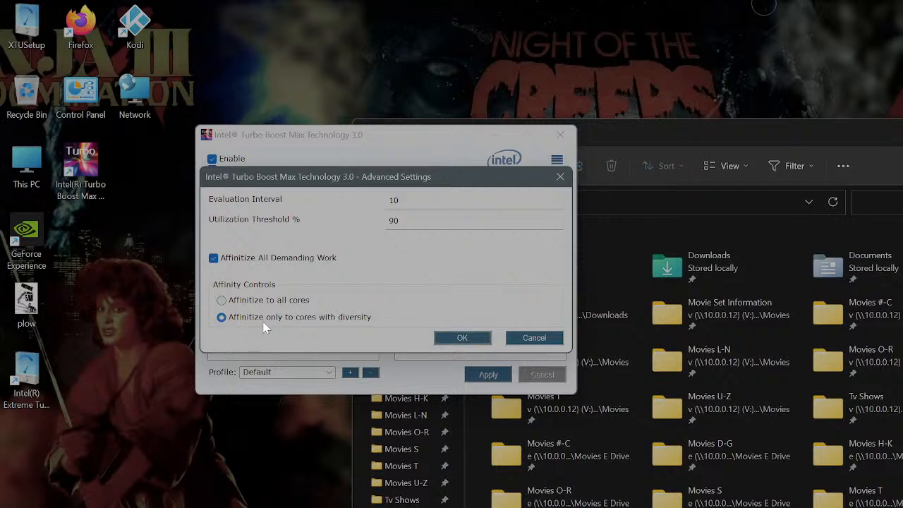
click(221, 300)
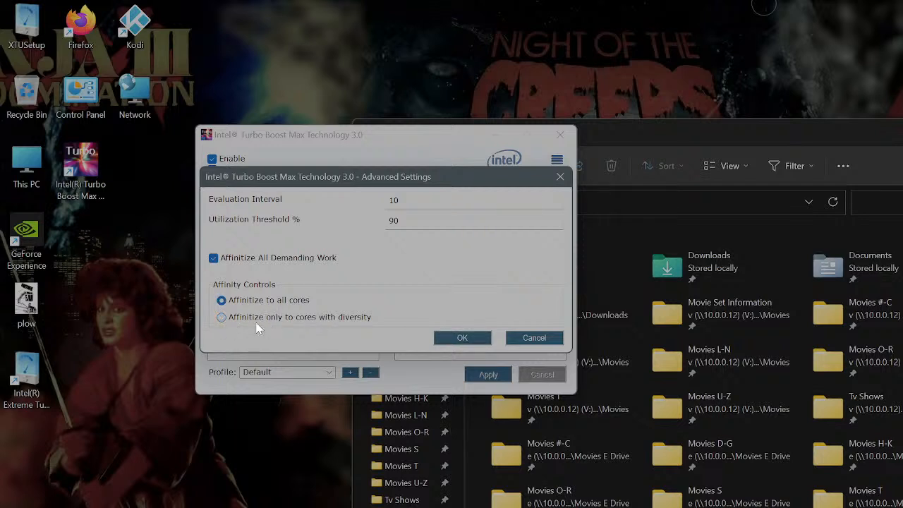
mouse_move(344, 430)
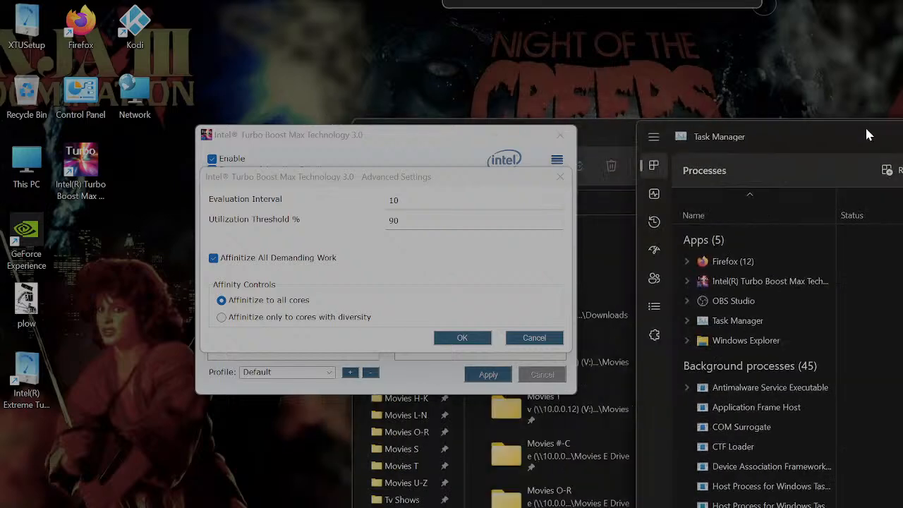
- Try 'Affinitize only to cores with diversity', revert to all cores, and confirm with OK
click(615, 197)
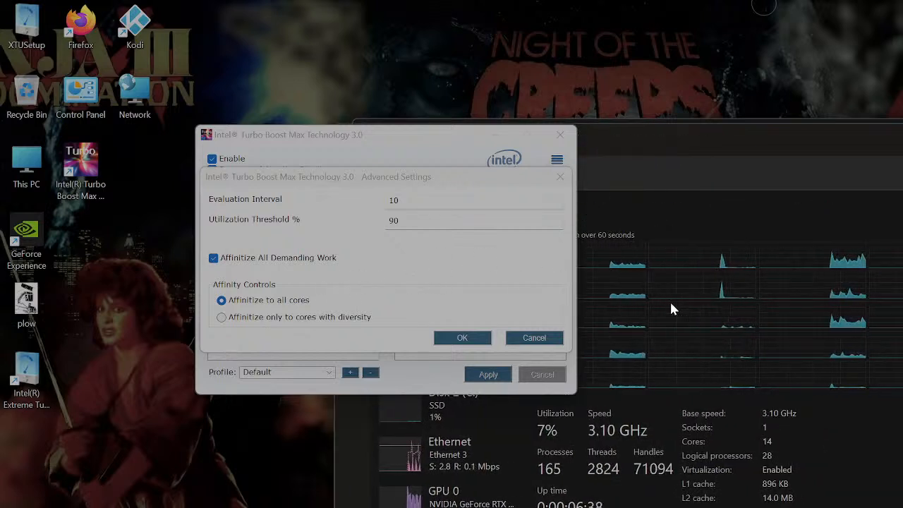
mouse_move(617, 297)
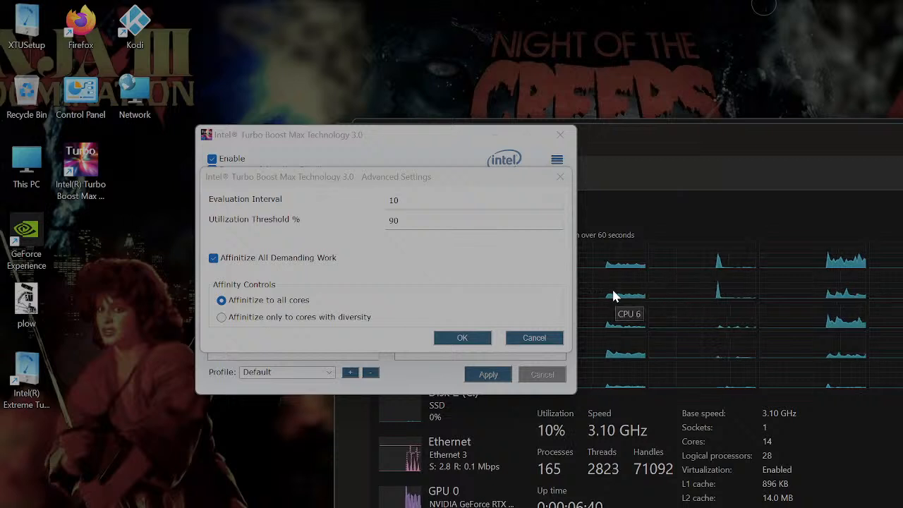
mouse_move(639, 297)
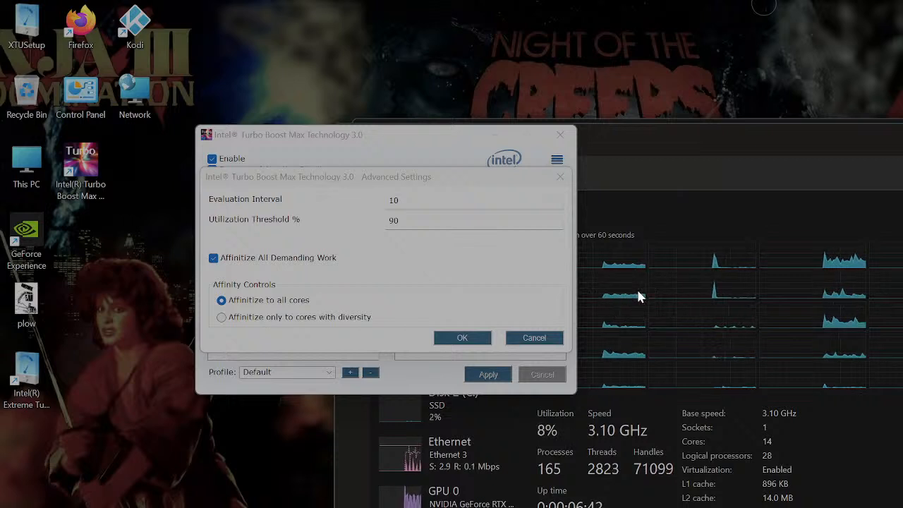
mouse_move(637, 289)
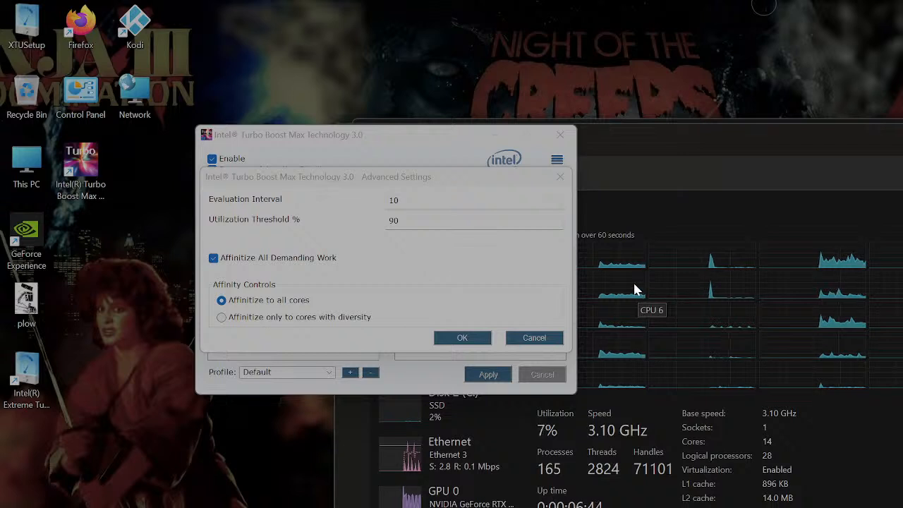
mouse_move(247, 316)
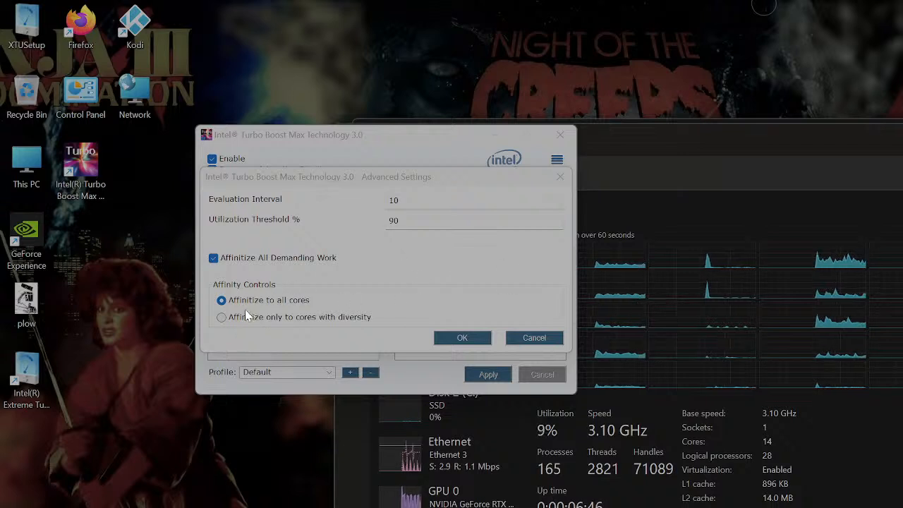
mouse_move(268, 317)
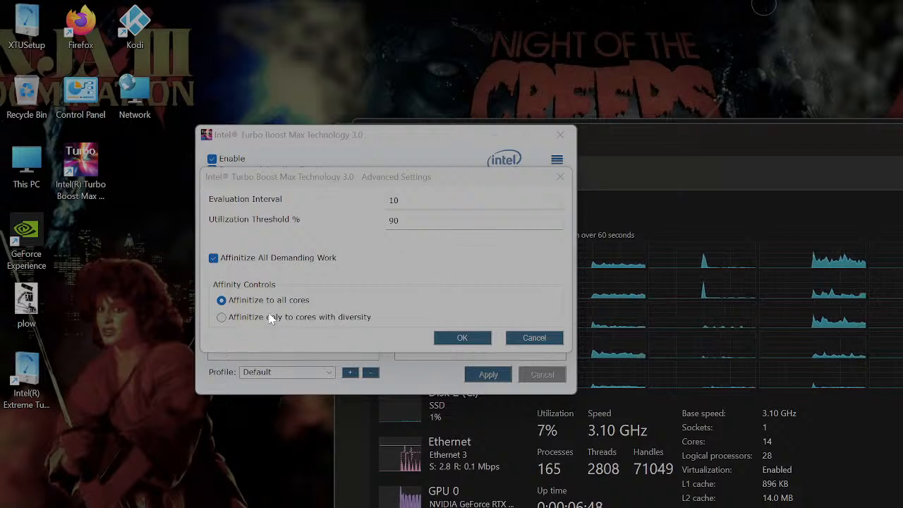
click(221, 317)
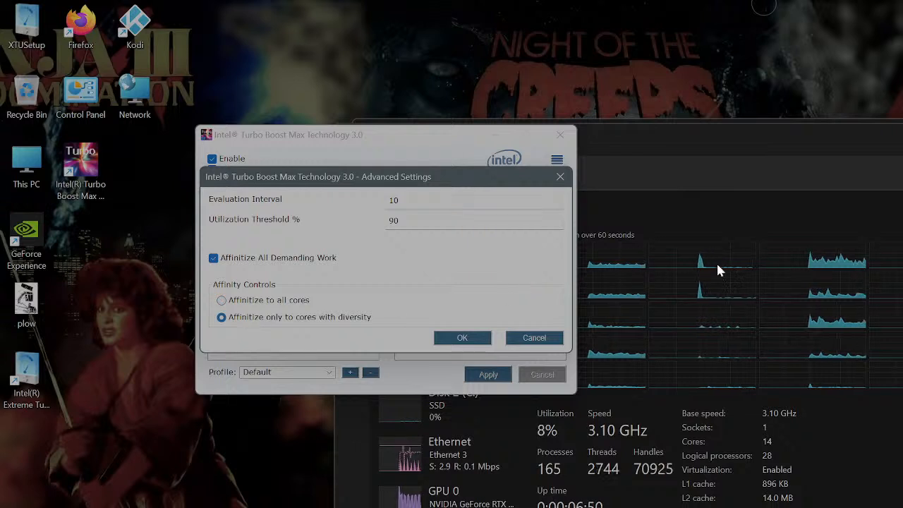
mouse_move(524, 308)
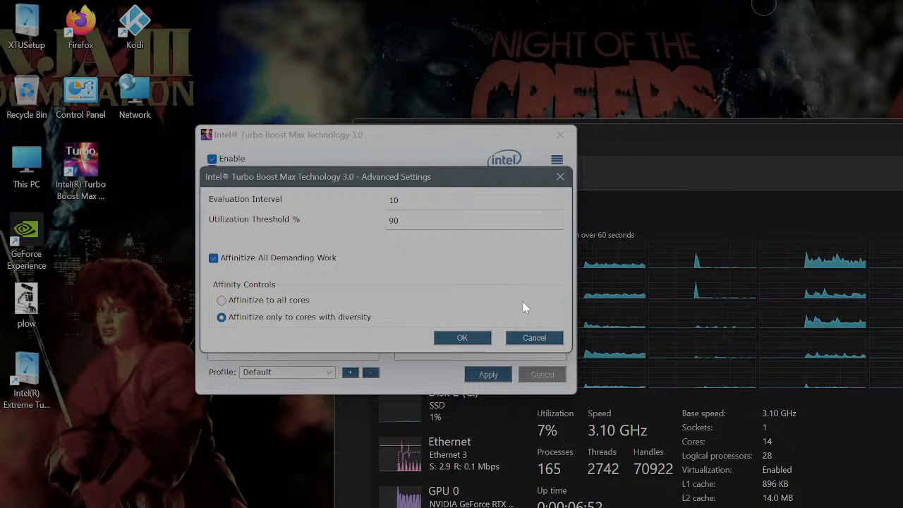
click(221, 300)
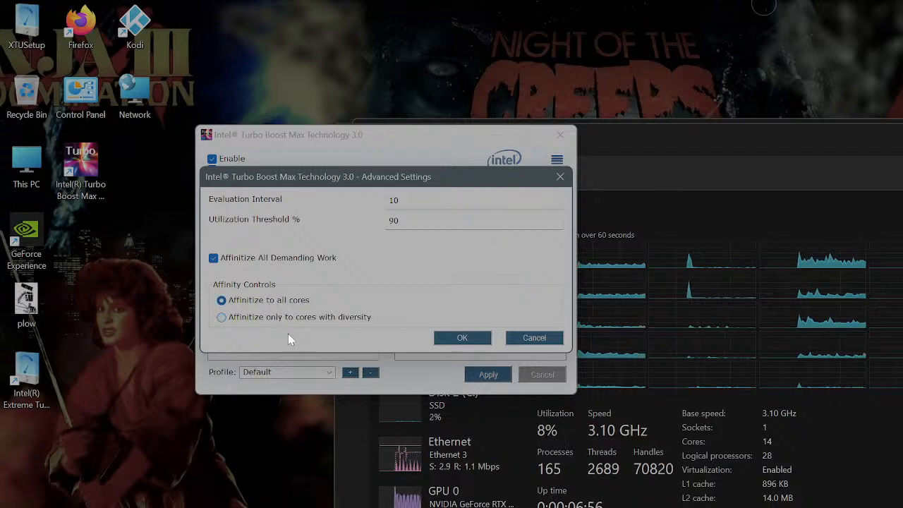
mouse_move(413, 261)
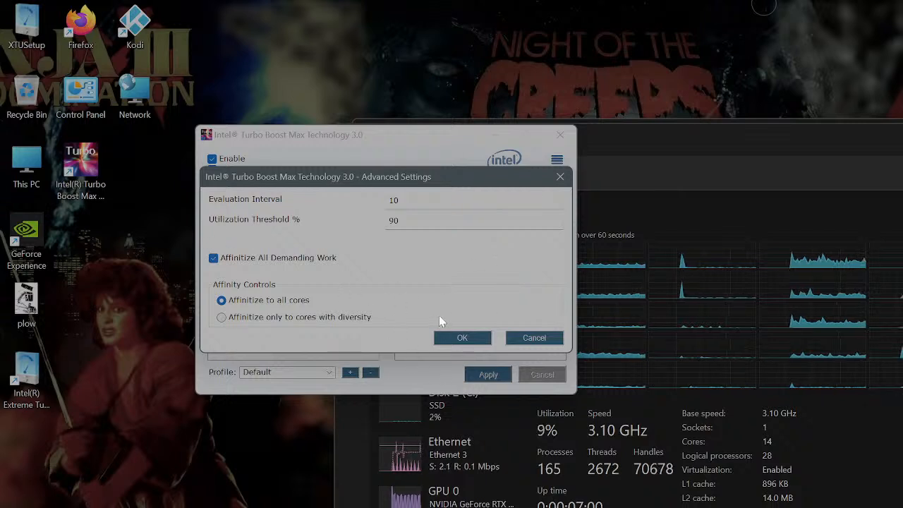
mouse_move(637, 196)
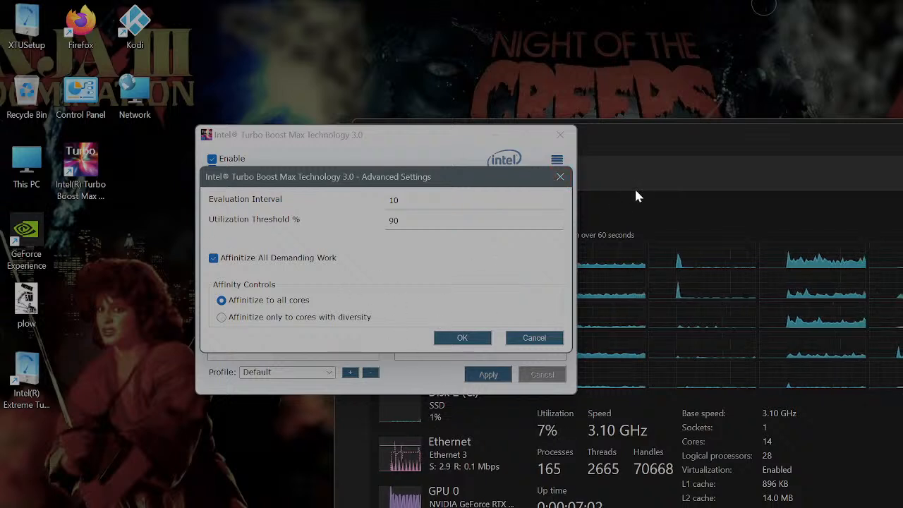
click(462, 338)
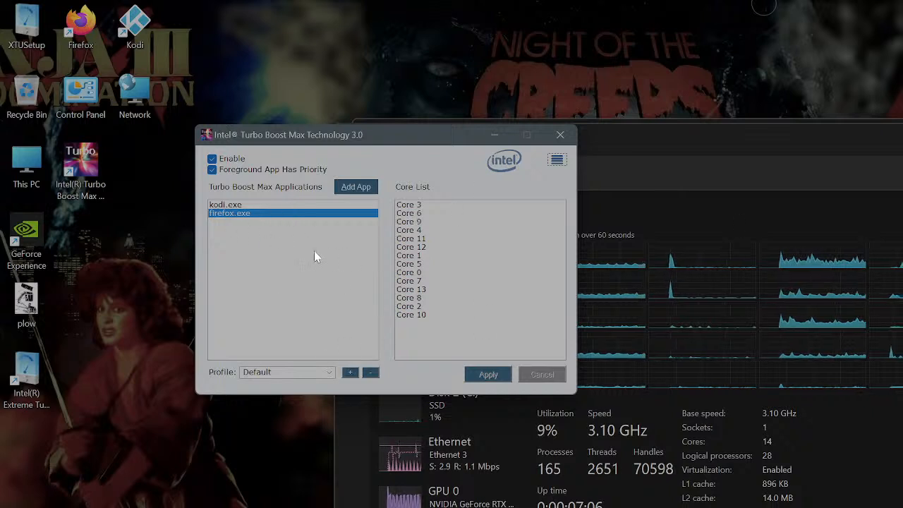
mouse_move(386, 252)
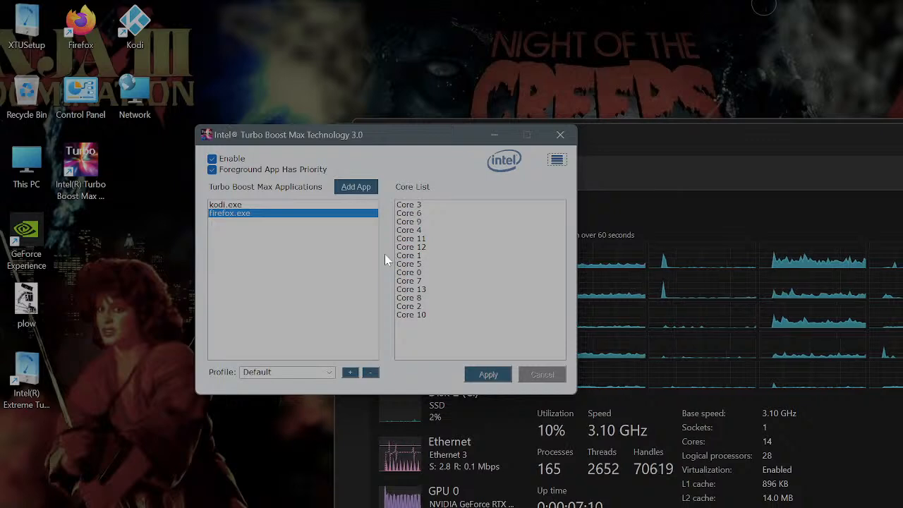
- Reposition the Turbo Boost Max window to review kodi.exe and firefox.exe, then Quit it
drag(385, 135, 292, 138)
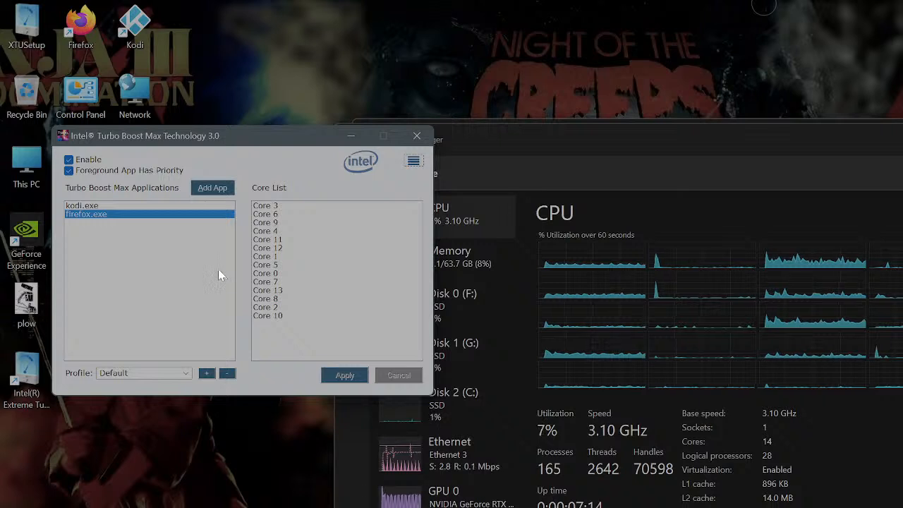
mouse_move(600, 295)
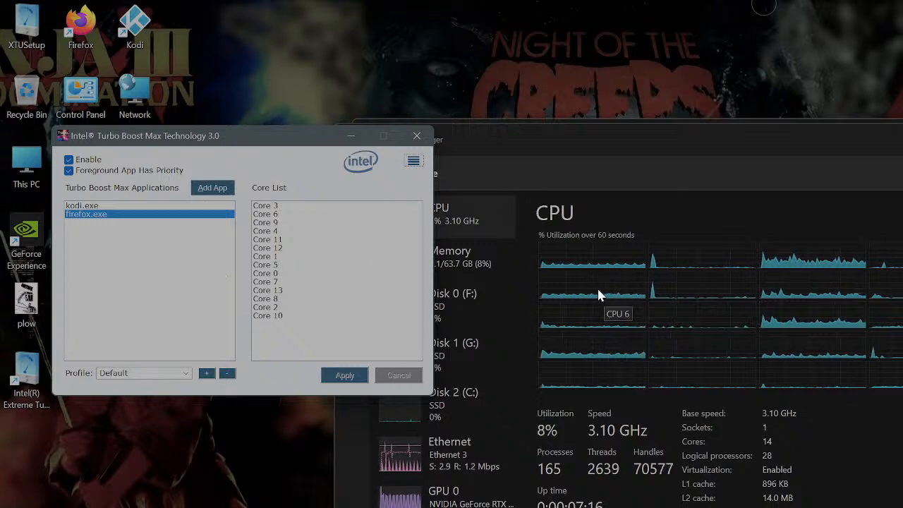
mouse_move(603, 280)
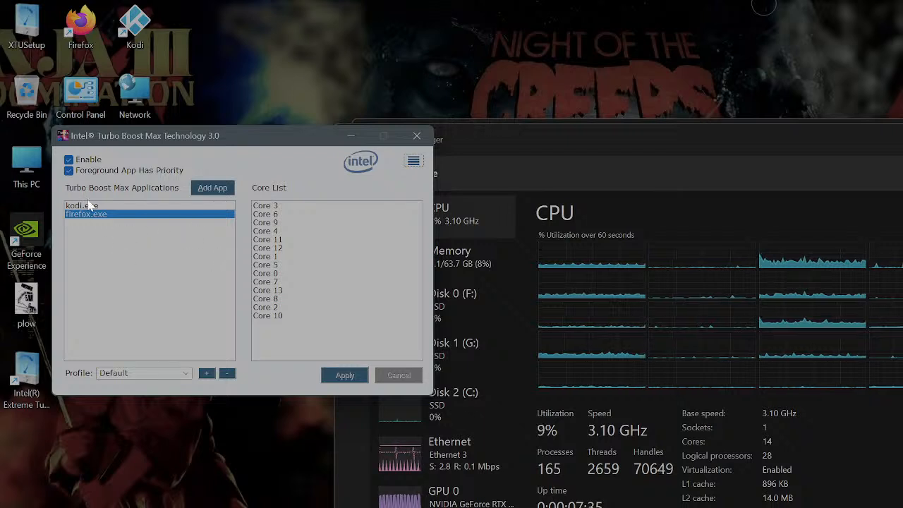
mouse_move(178, 194)
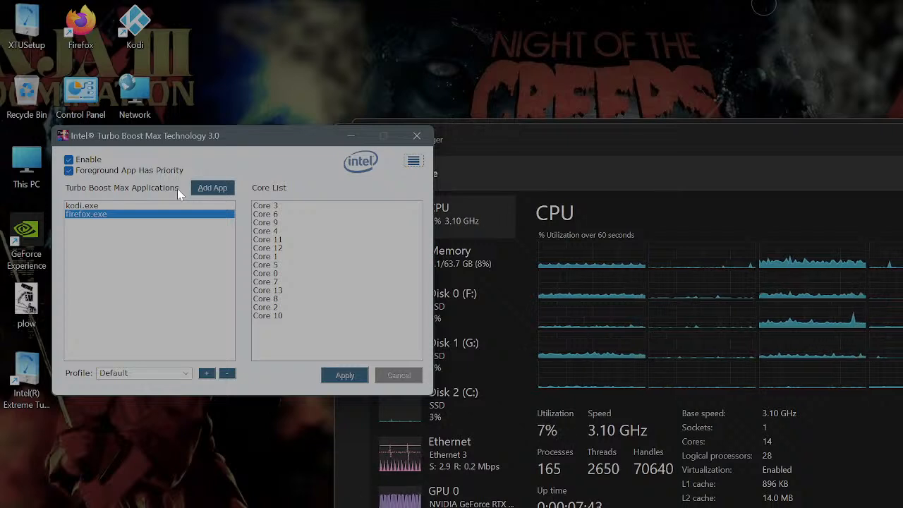
mouse_move(197, 157)
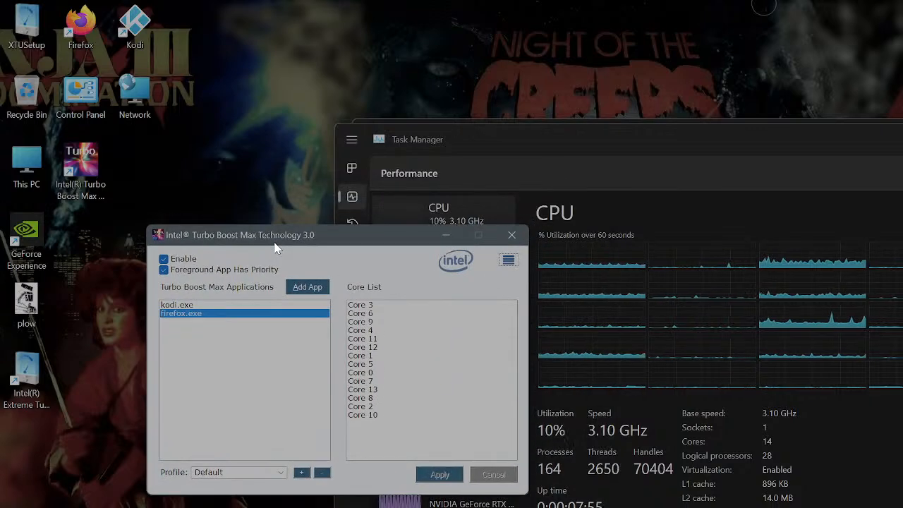
drag(275, 235, 247, 224)
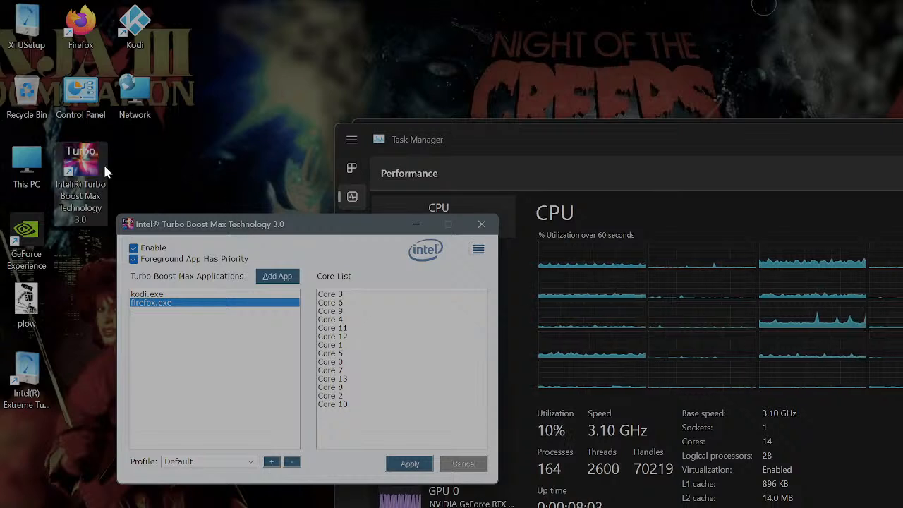
mouse_move(91, 186)
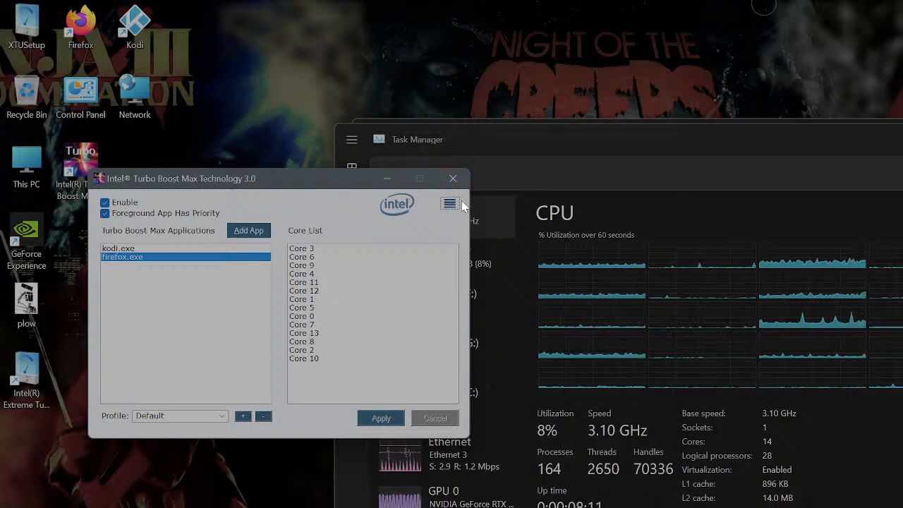
click(450, 204)
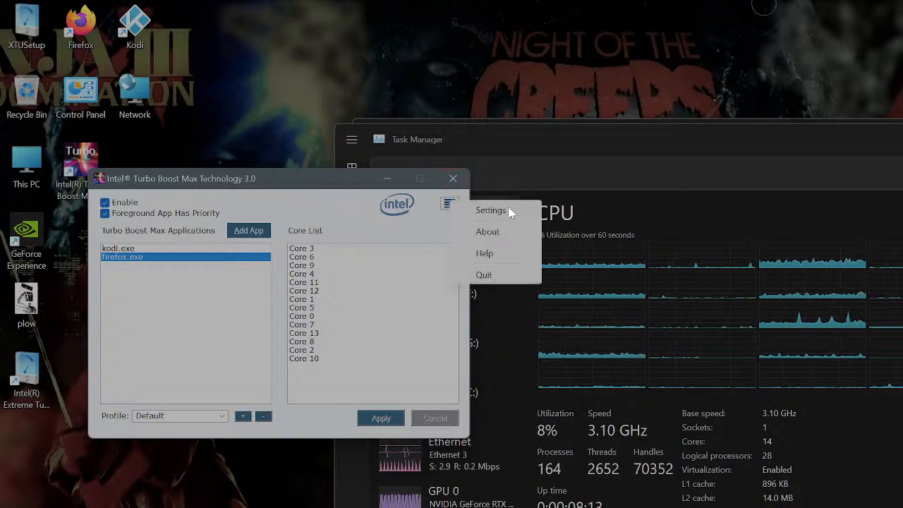
click(491, 210)
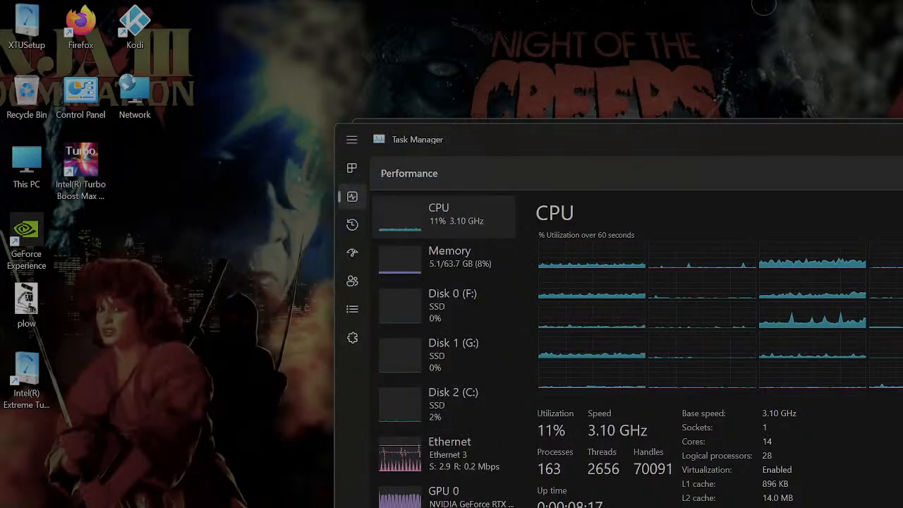
- Search 'windows security' from the Start menu to launch Windows Security
click(452, 501)
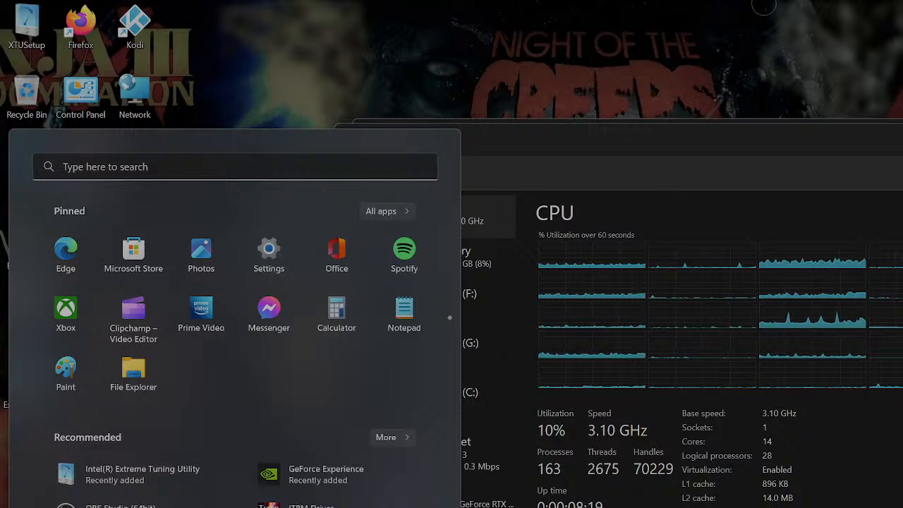
text(windows)
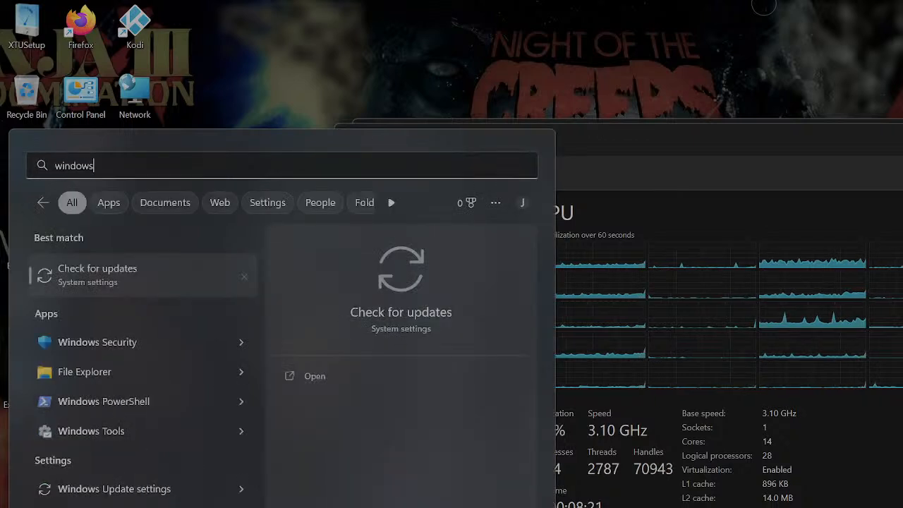
text(security)
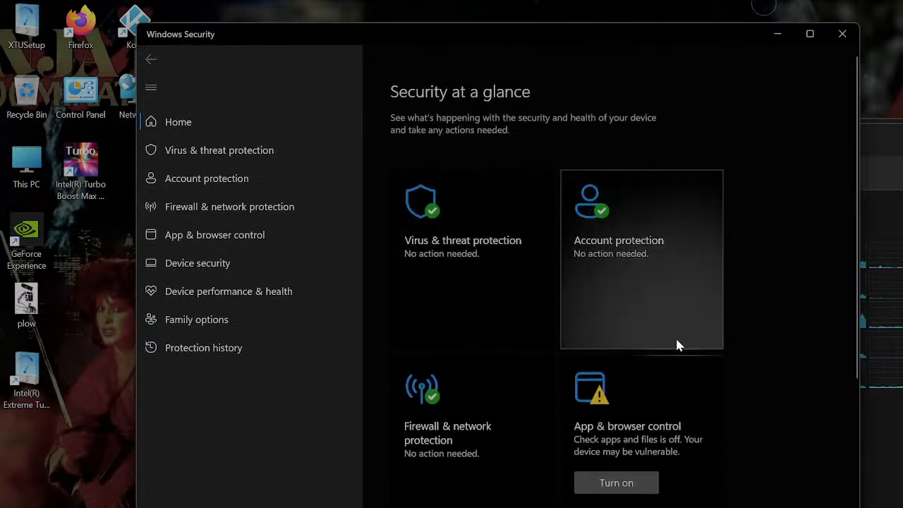
- Go through Home and Device security to the Core isolation details page
scroll(down, 3)
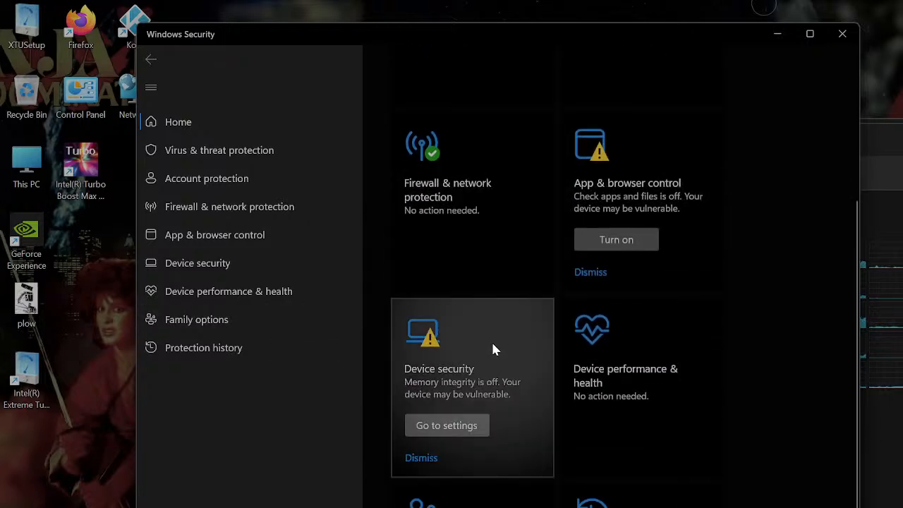
click(446, 425)
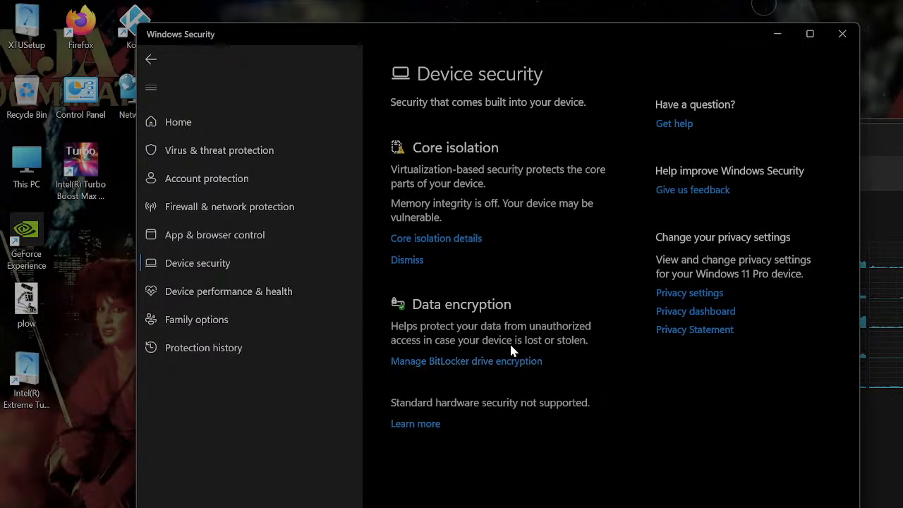
mouse_move(480, 13)
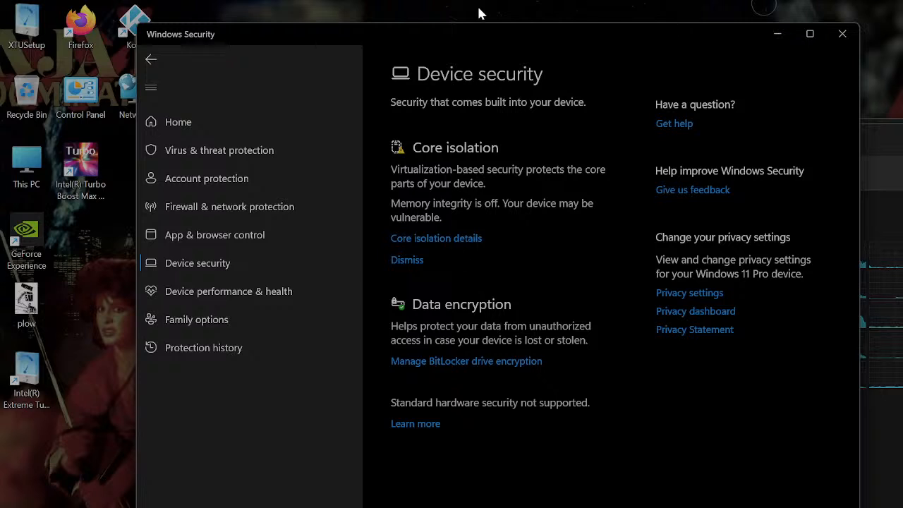
click(178, 122)
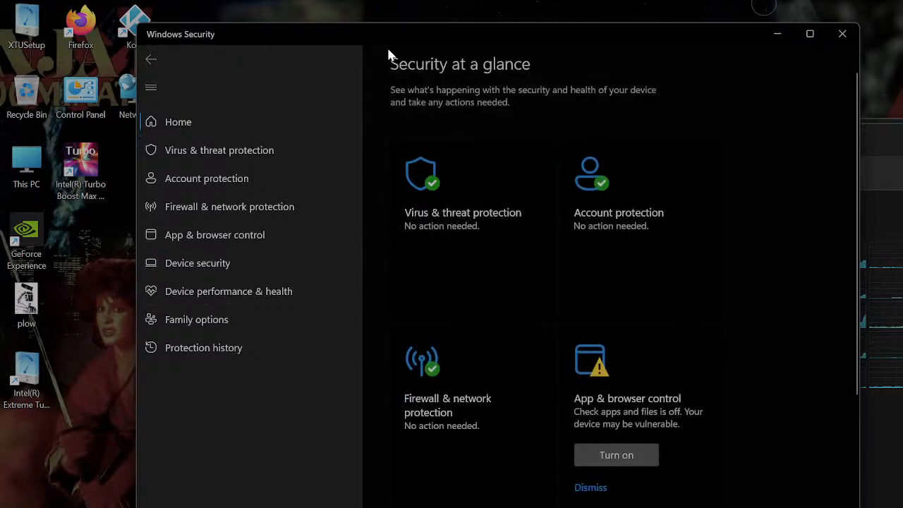
mouse_move(473, 409)
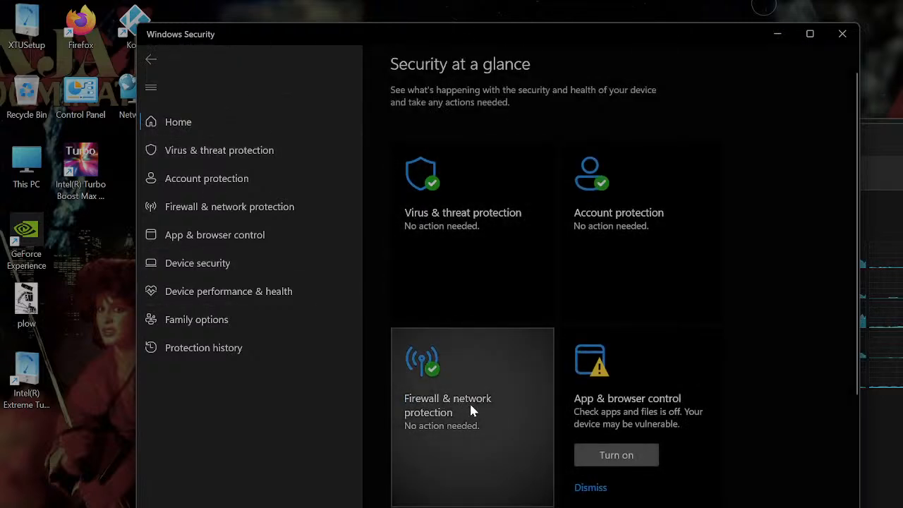
click(198, 262)
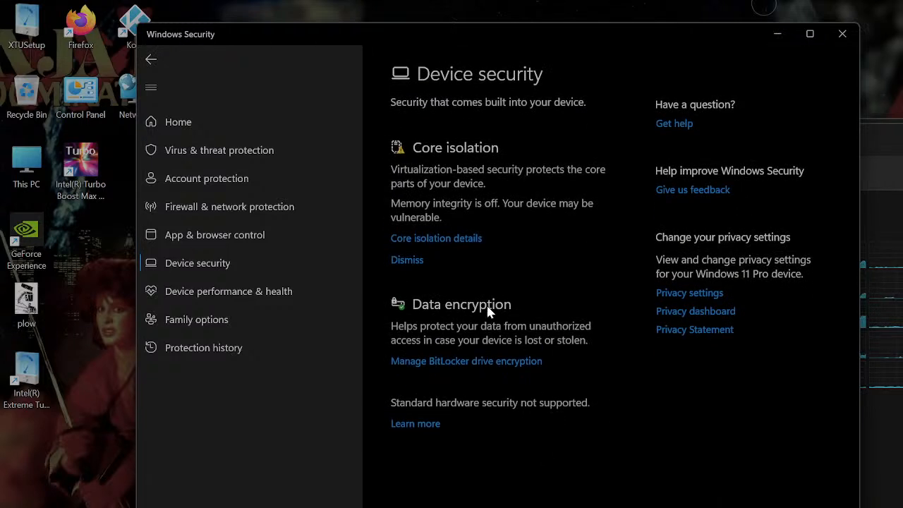
mouse_move(434, 243)
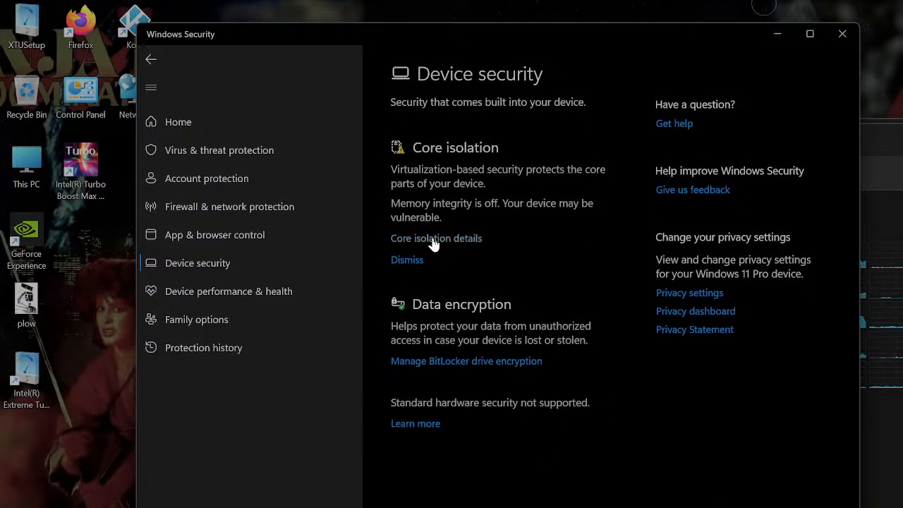
click(435, 238)
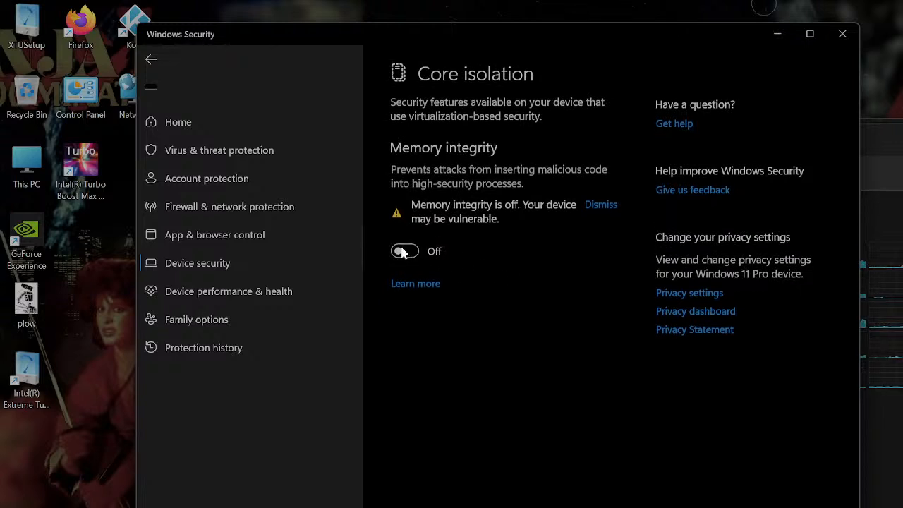
mouse_move(215, 177)
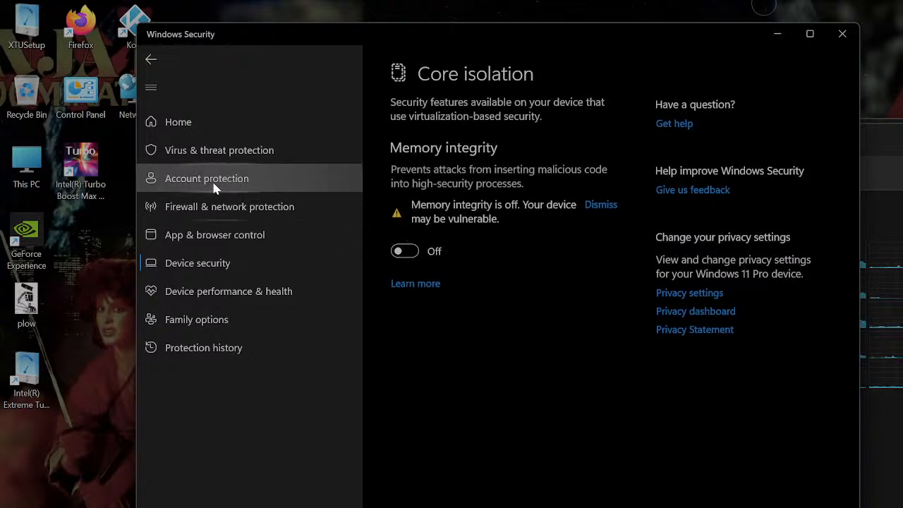
mouse_move(71, 179)
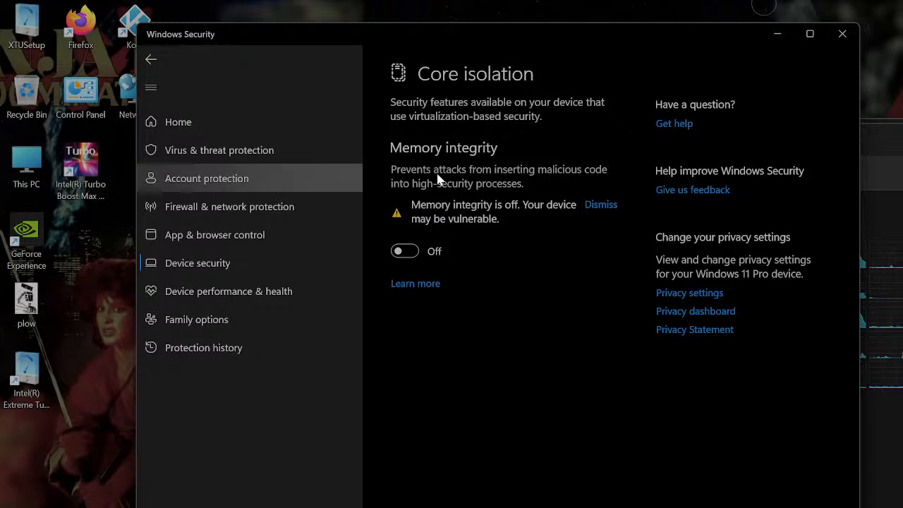
mouse_move(521, 196)
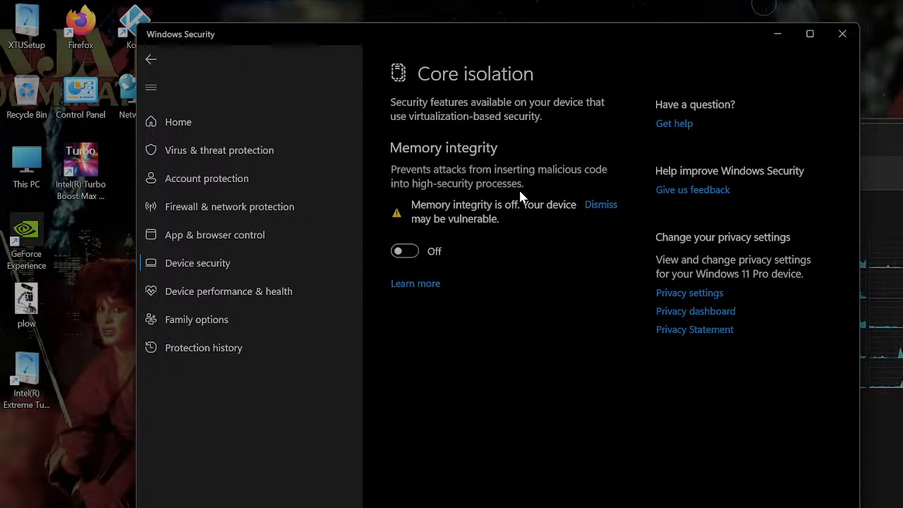
mouse_move(441, 197)
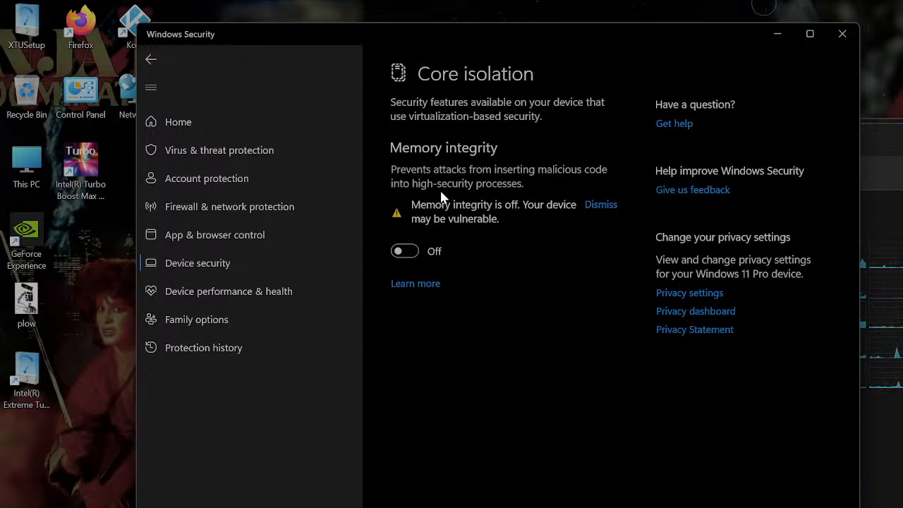
mouse_move(538, 224)
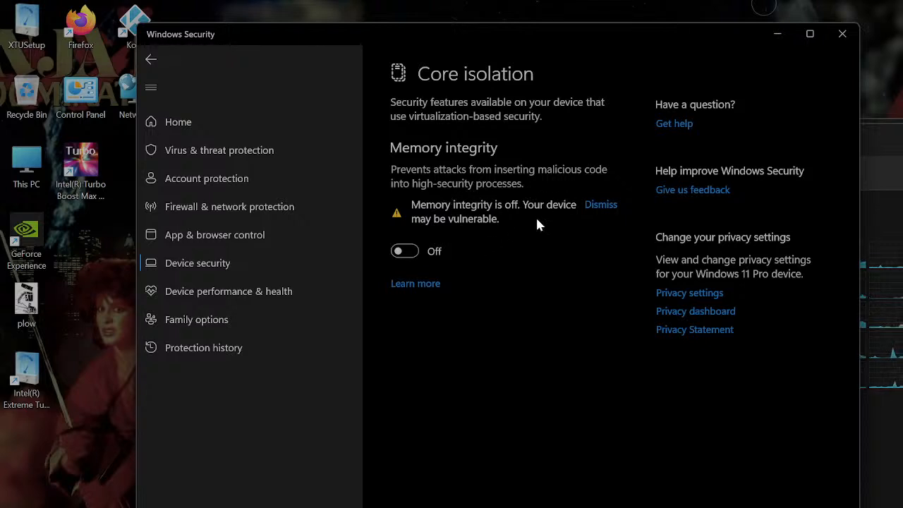
mouse_move(522, 228)
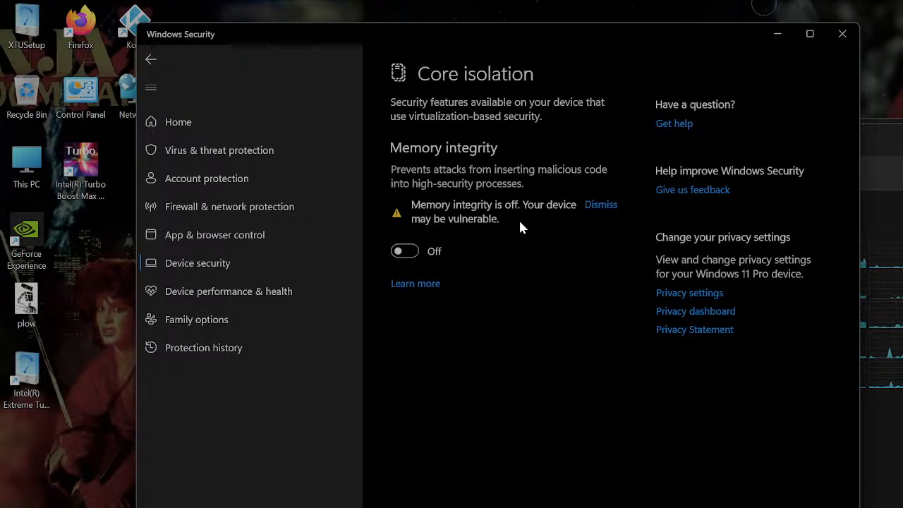
mouse_move(551, 161)
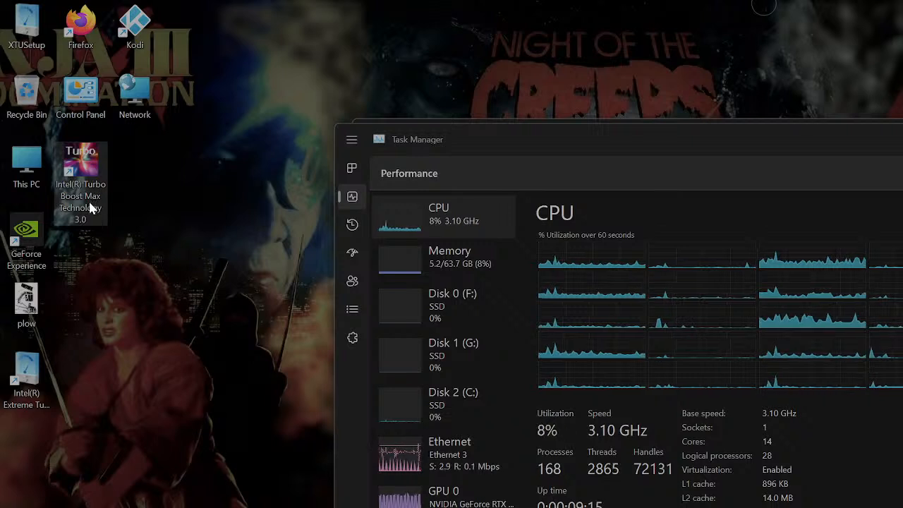
mouse_move(141, 199)
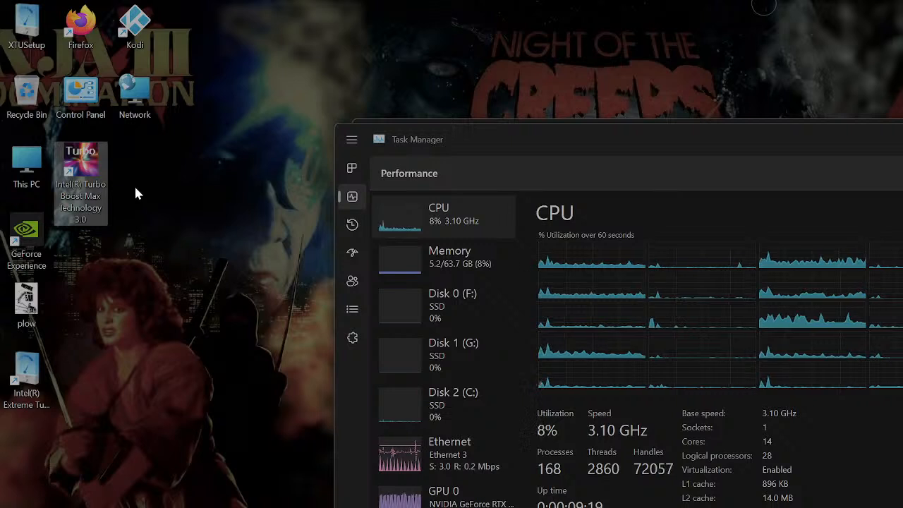
mouse_move(129, 186)
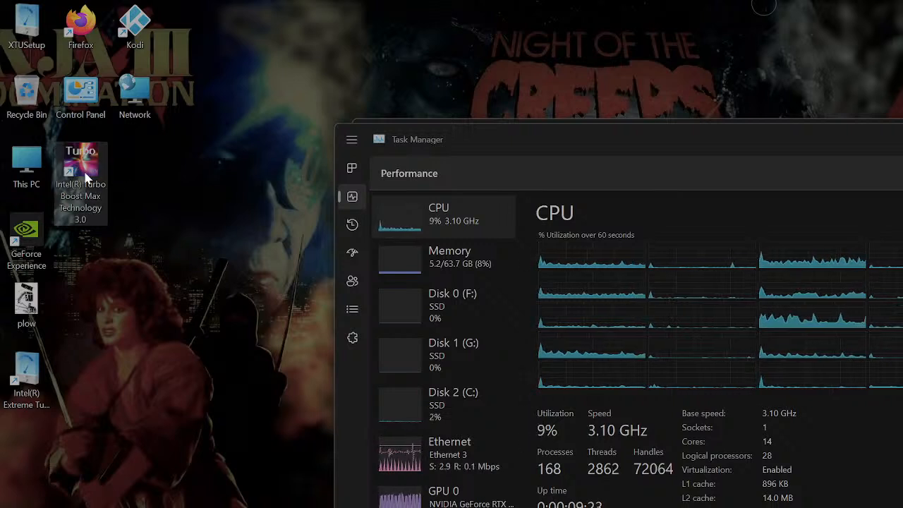
mouse_move(331, 192)
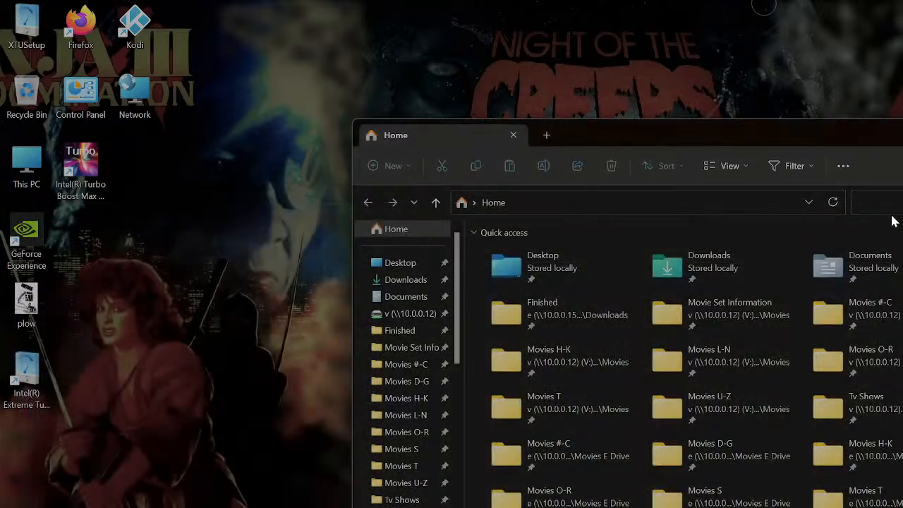
- Close the File Explorer window so only the bare desktop remains
click(512, 135)
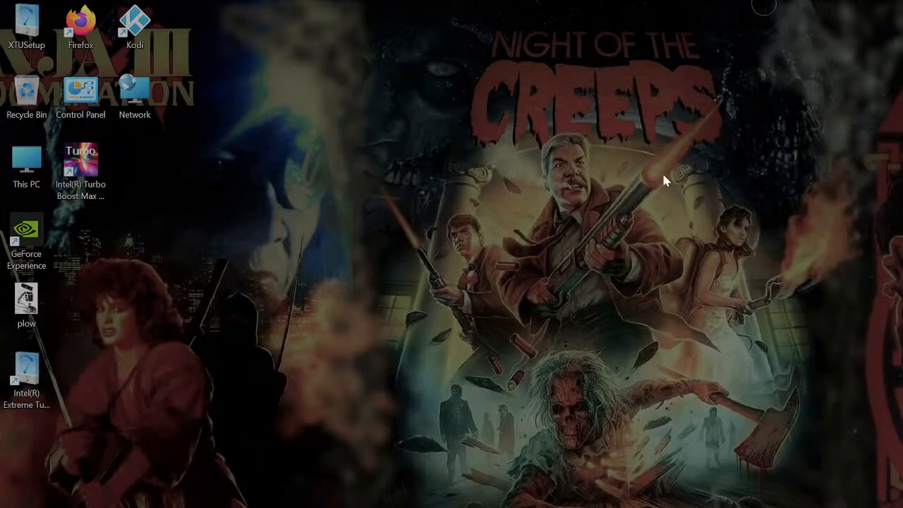
mouse_move(336, 233)
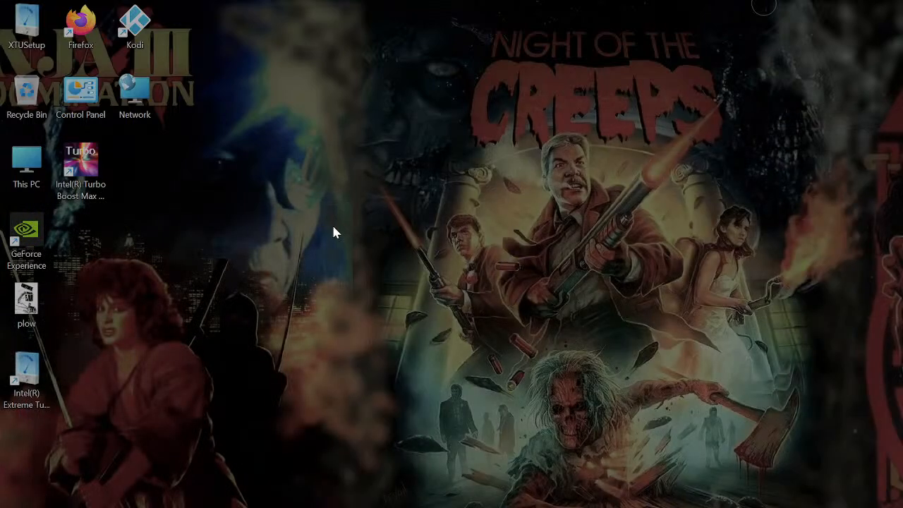
mouse_move(364, 358)
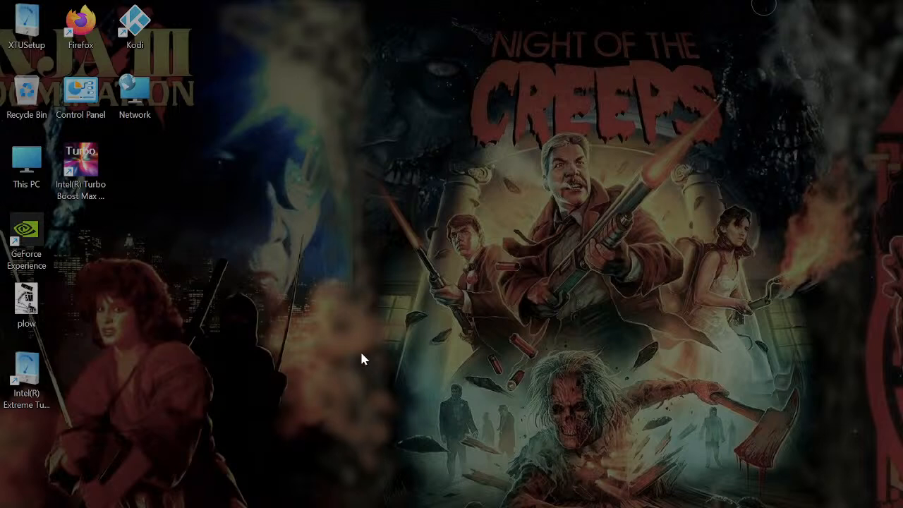
mouse_move(208, 253)
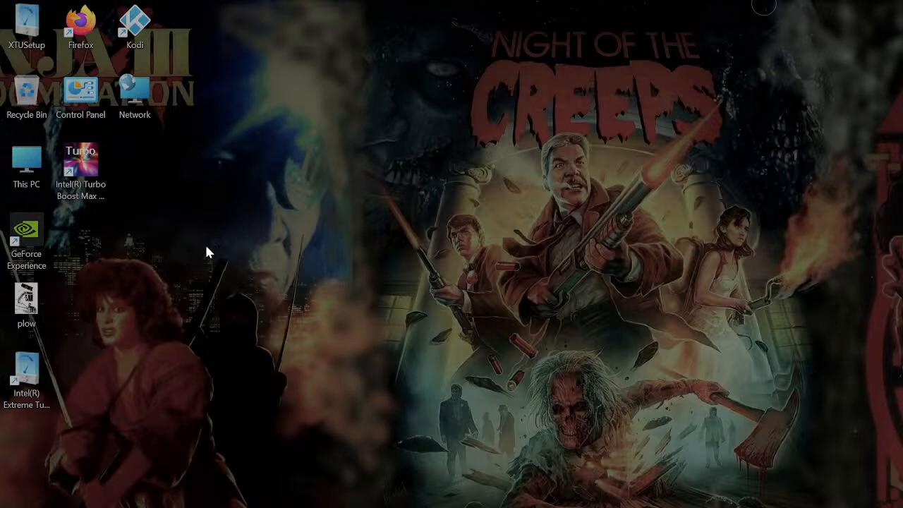
double_click(80, 166)
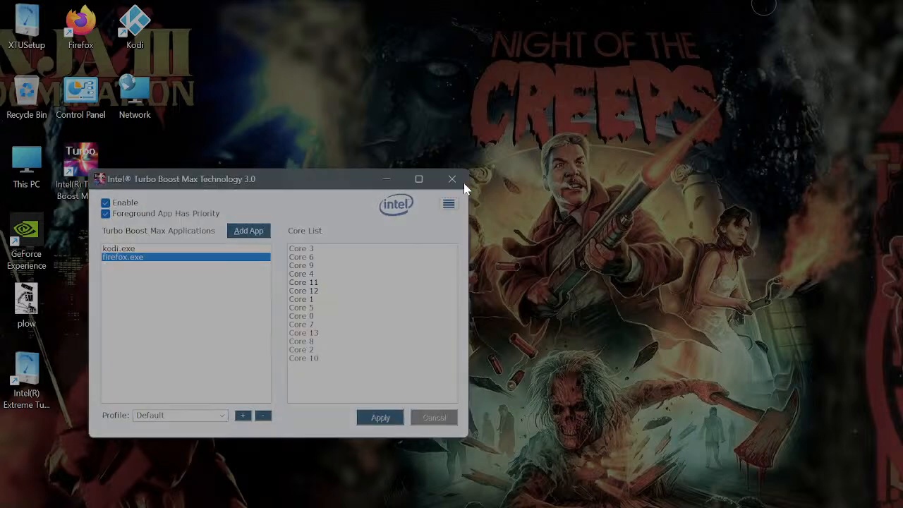
click(451, 178)
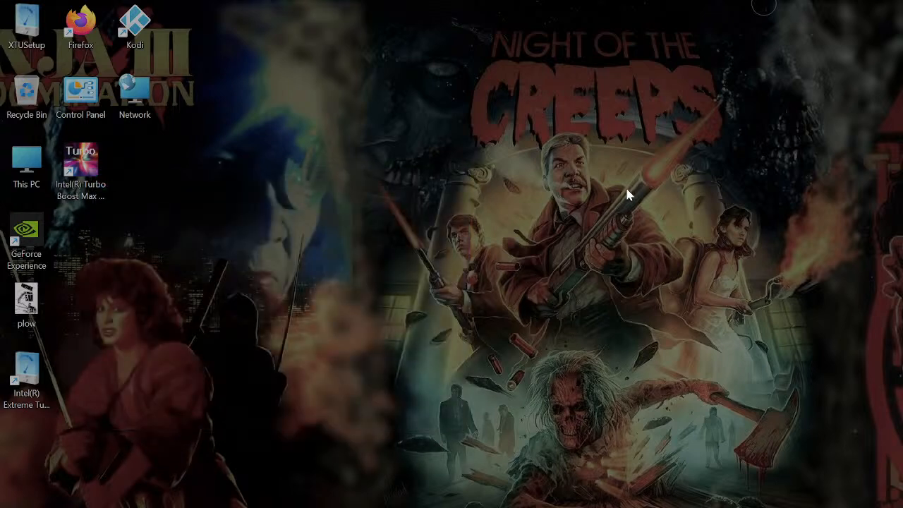
mouse_move(219, 58)
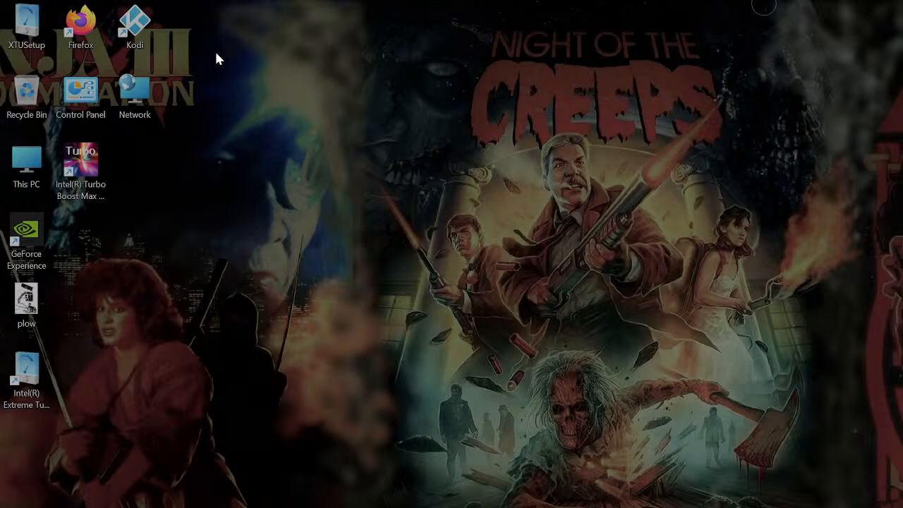